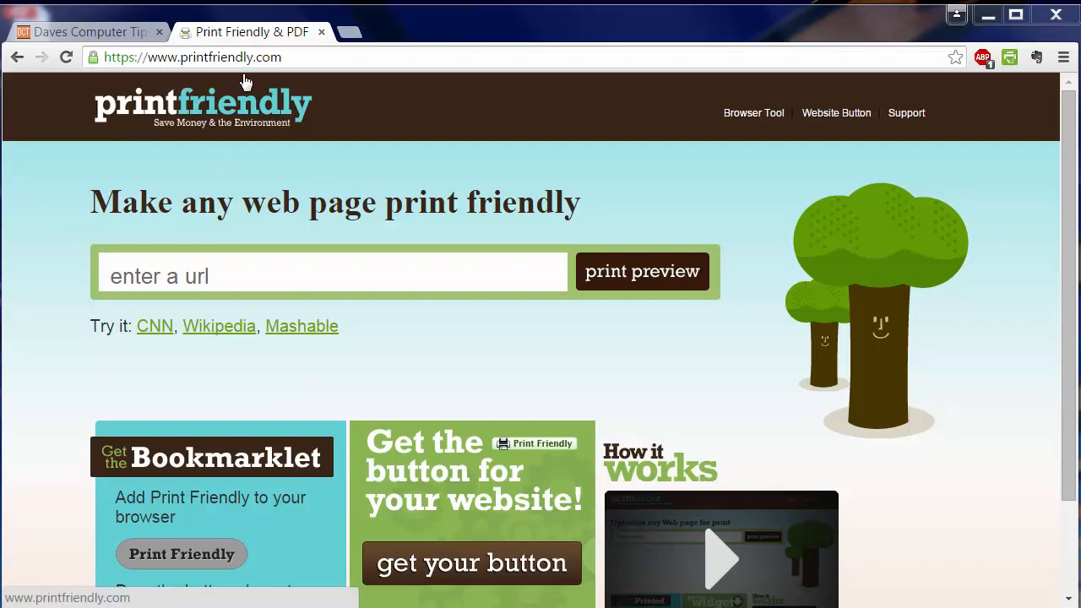
mouse_move(274, 164)
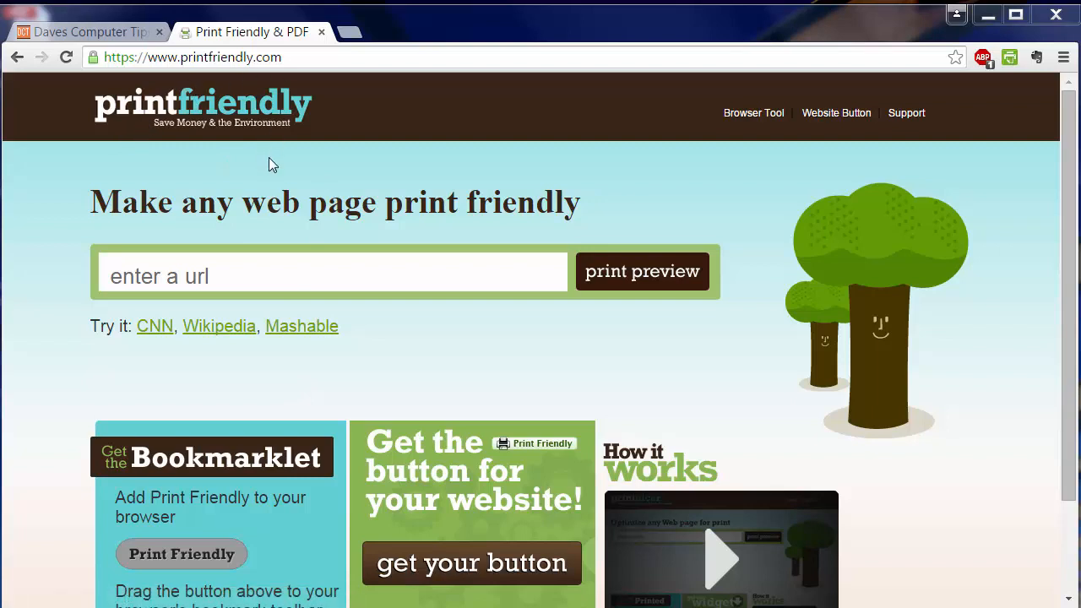
mouse_move(506, 177)
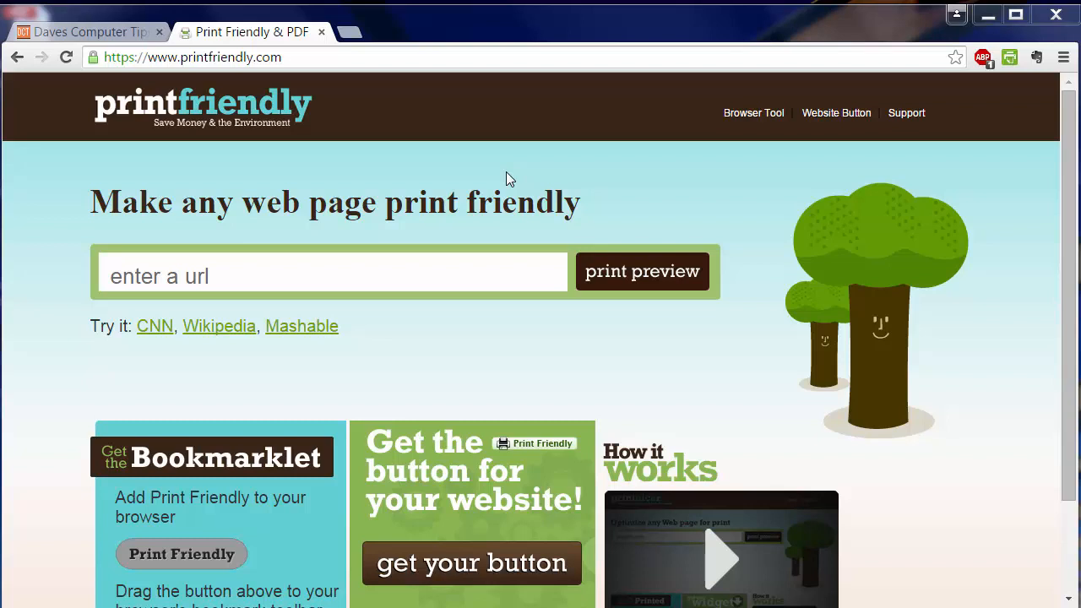
mouse_move(44, 180)
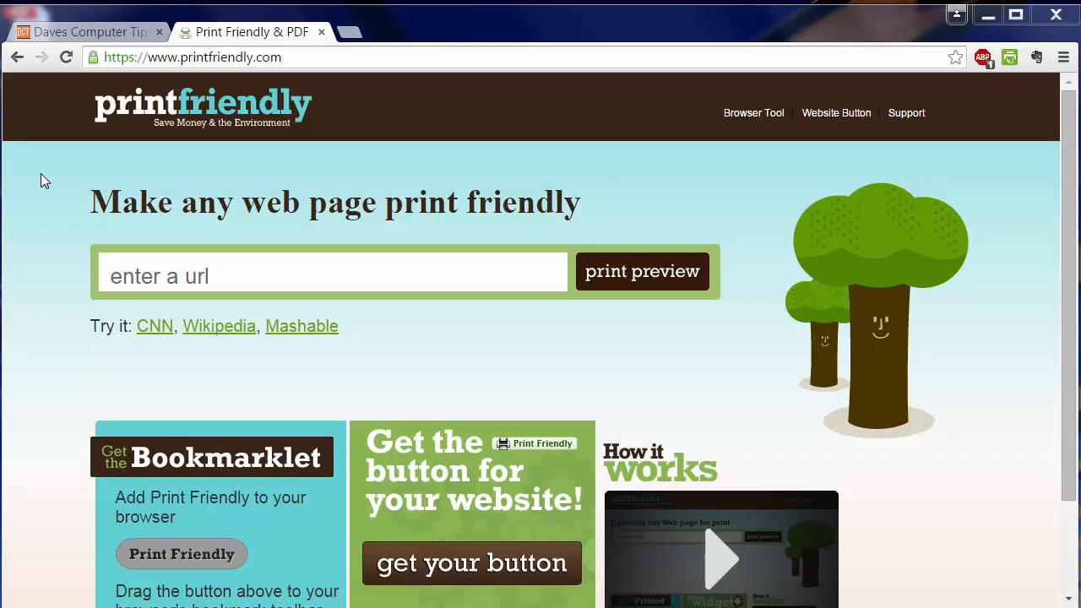
Step: Show The Ups and Downs of Dropbox article on Daves Computer Tips, dismissing Chrome's nine-page print preview
click(84, 30)
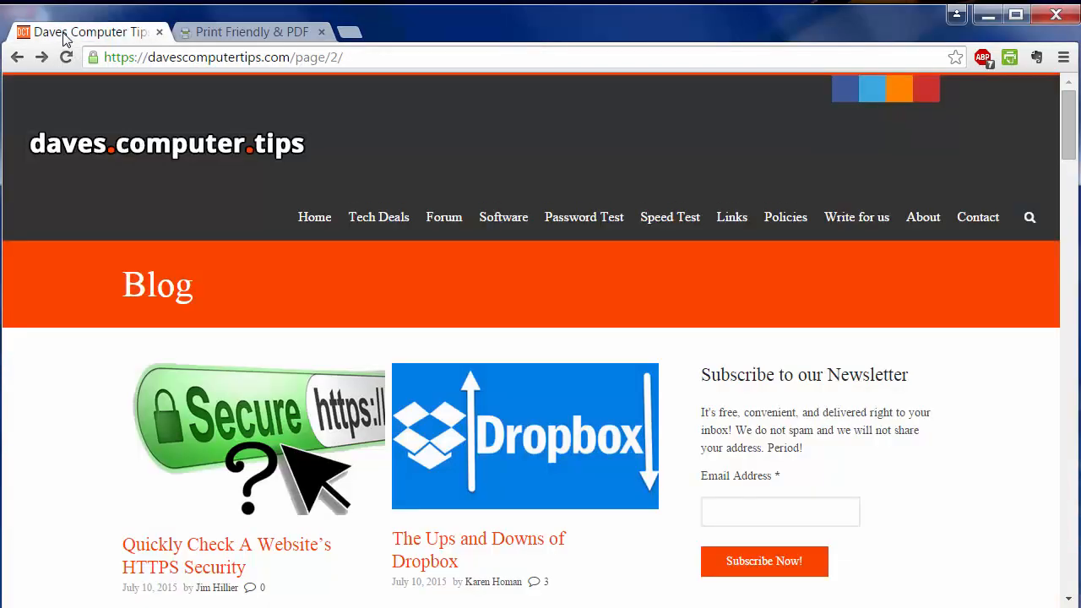
mouse_move(585, 393)
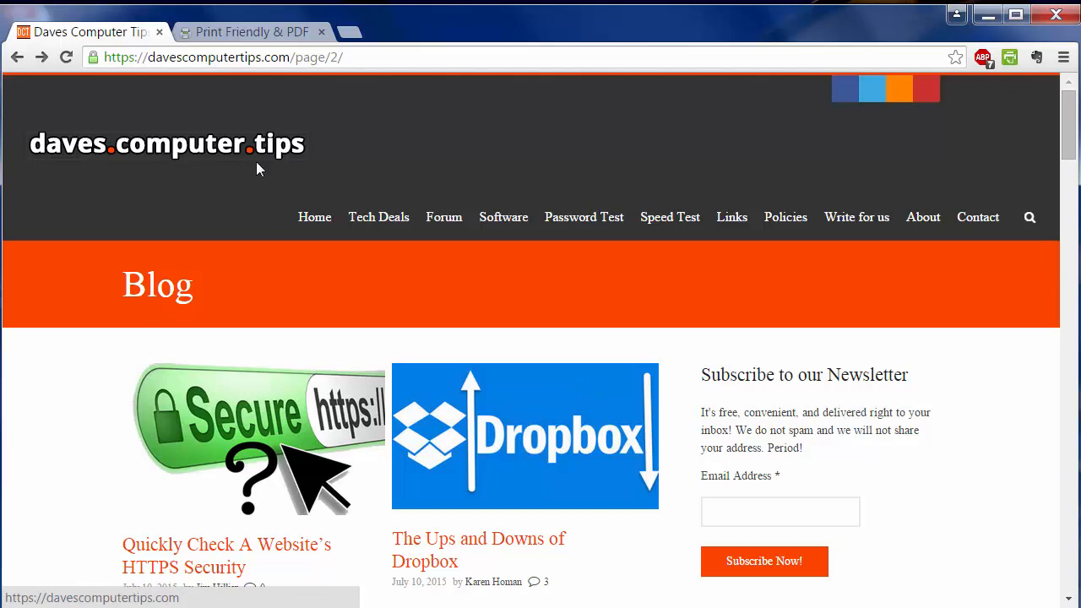
click(524, 435)
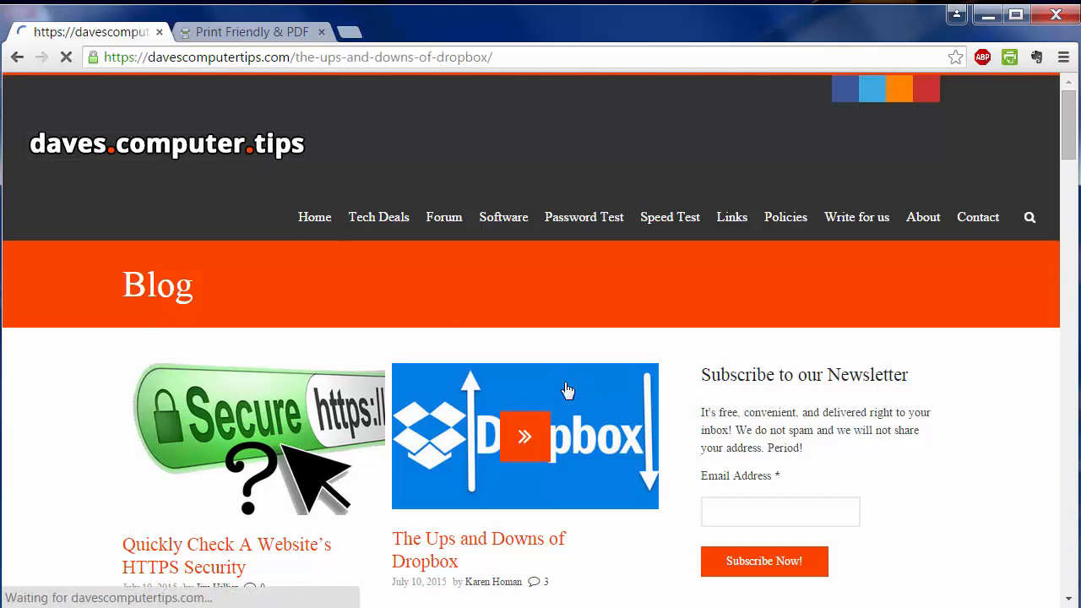
click(524, 436)
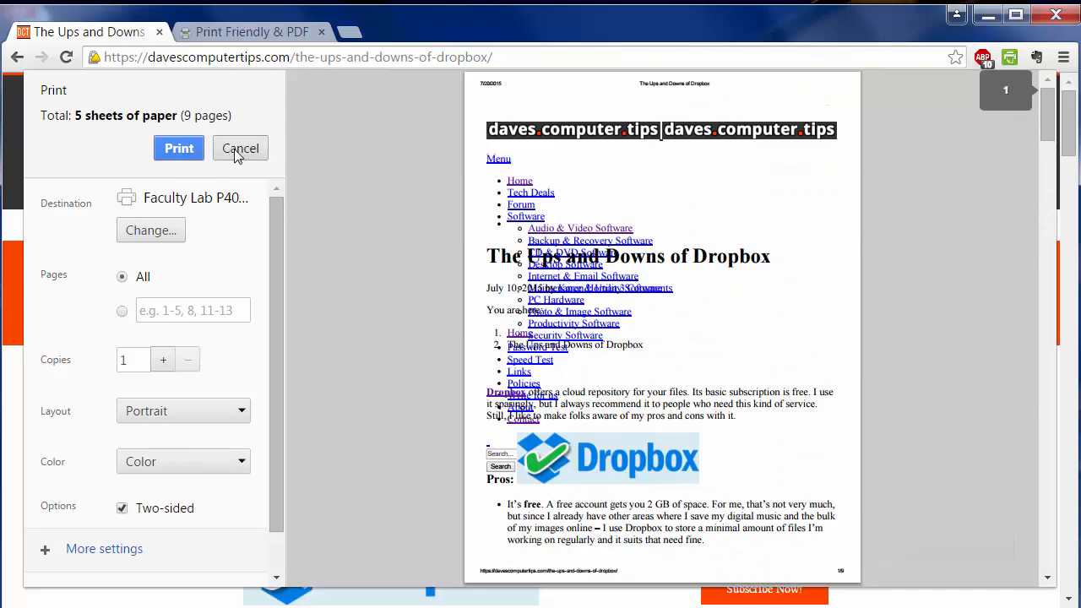
click(240, 149)
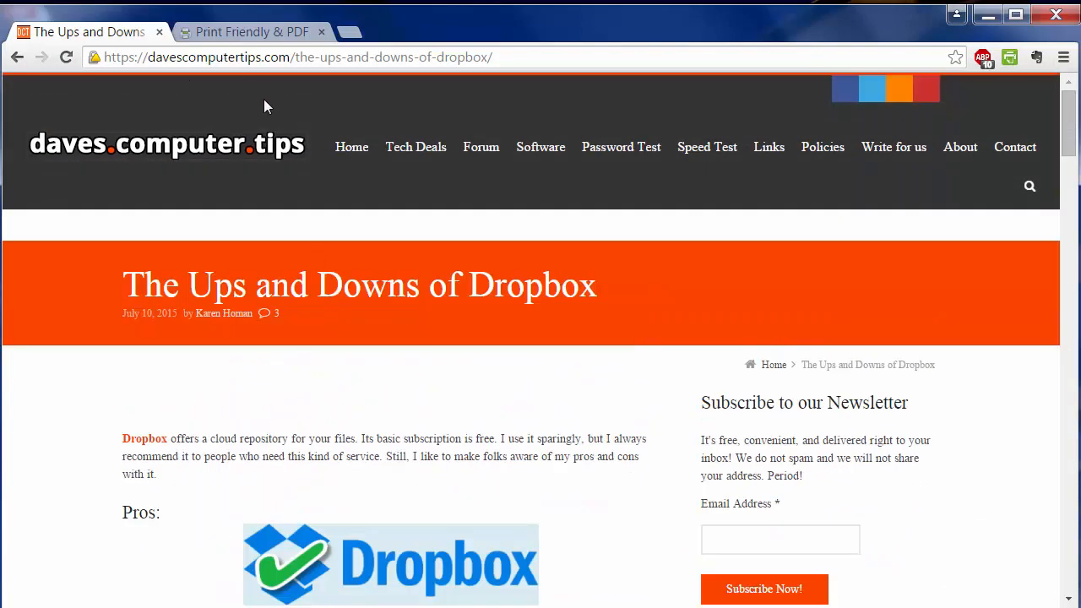
click(244, 31)
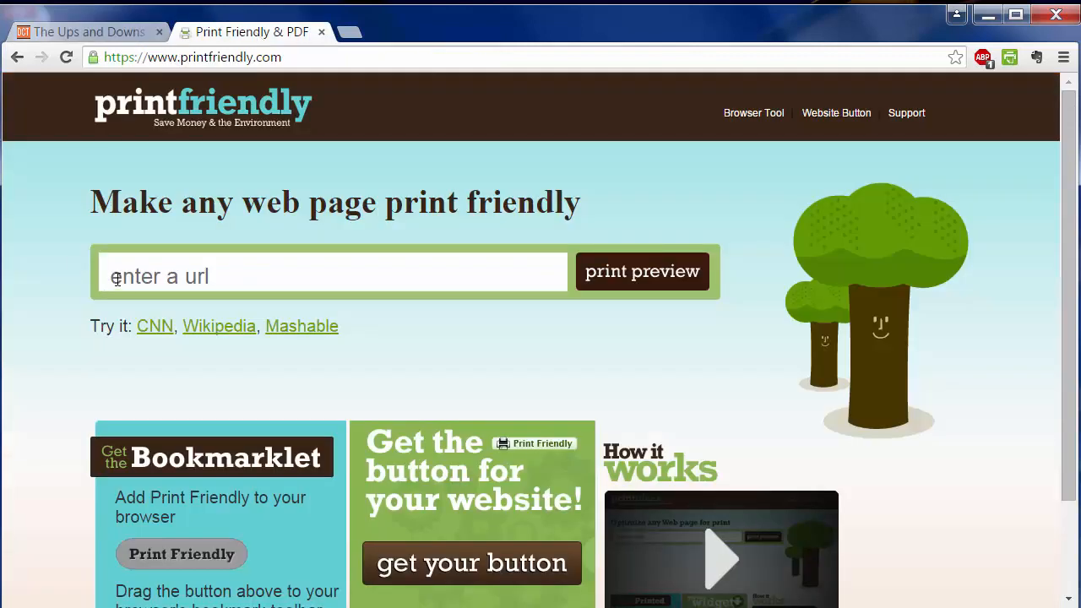
mouse_move(525, 275)
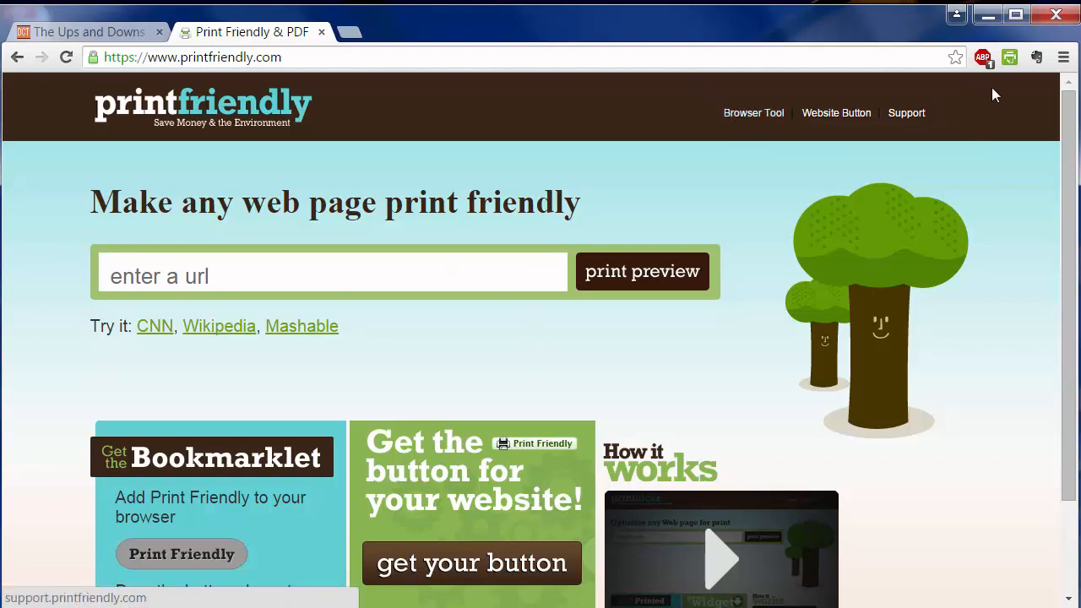
mouse_move(1010, 57)
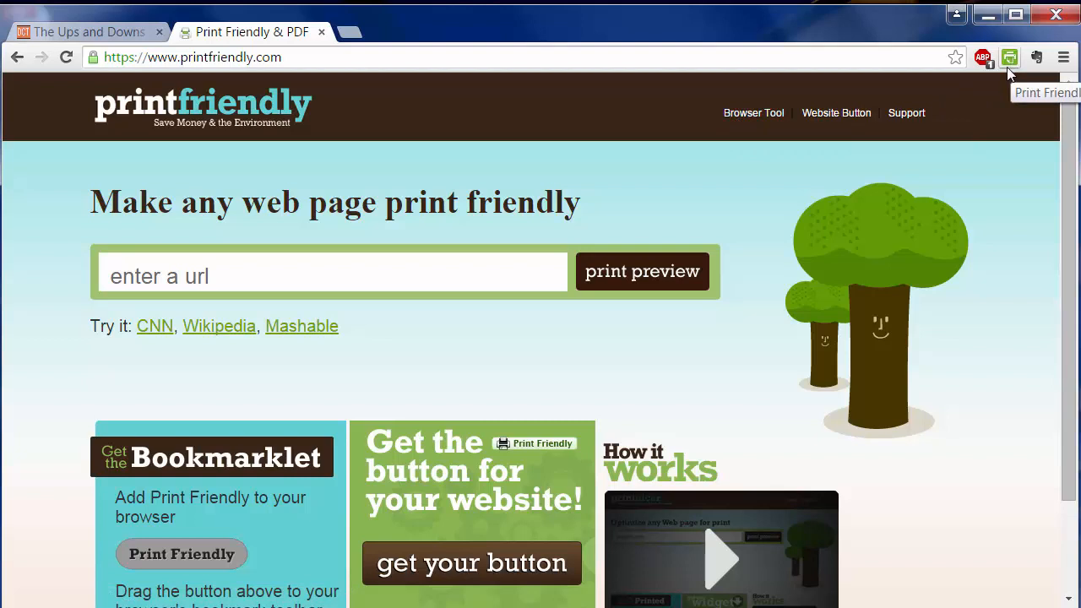
click(84, 31)
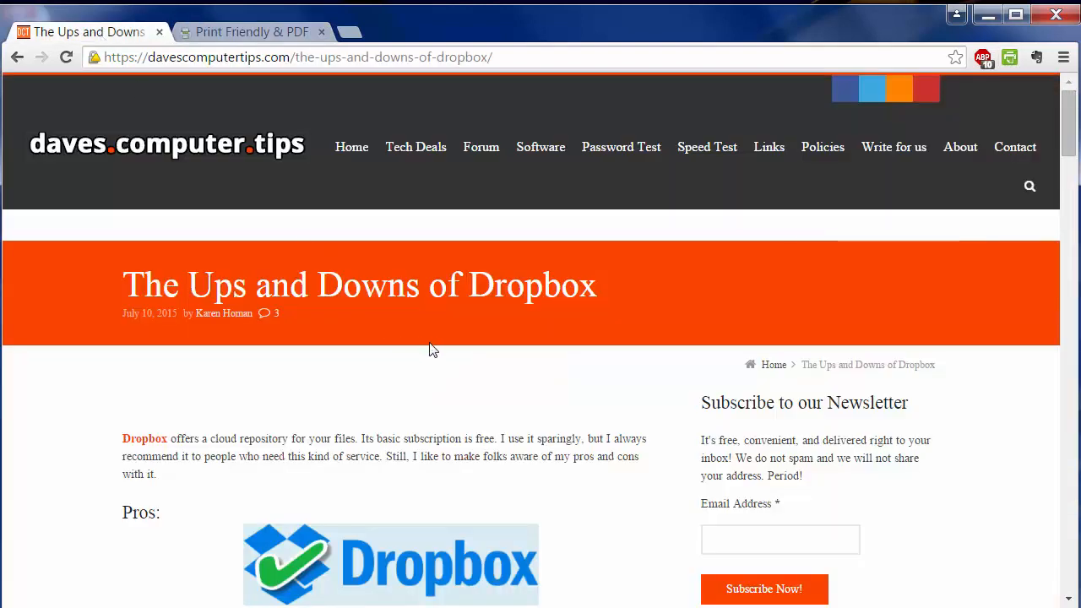
scroll(down, 3)
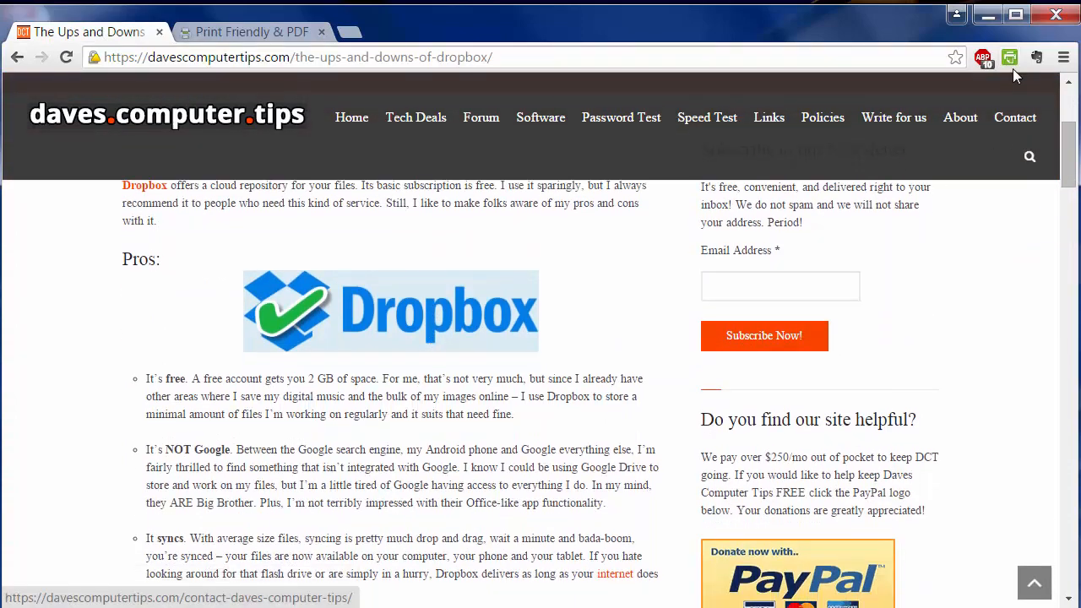
Step: Show the Dropbox article in a Print Friendly view with Remove Images ticked
click(1010, 57)
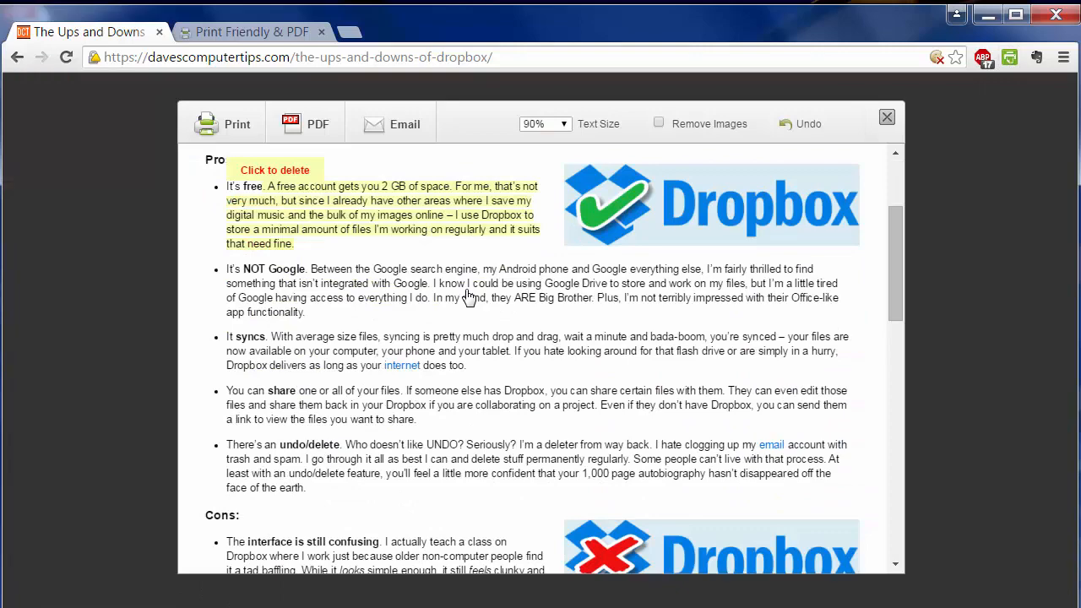
scroll(down, 3)
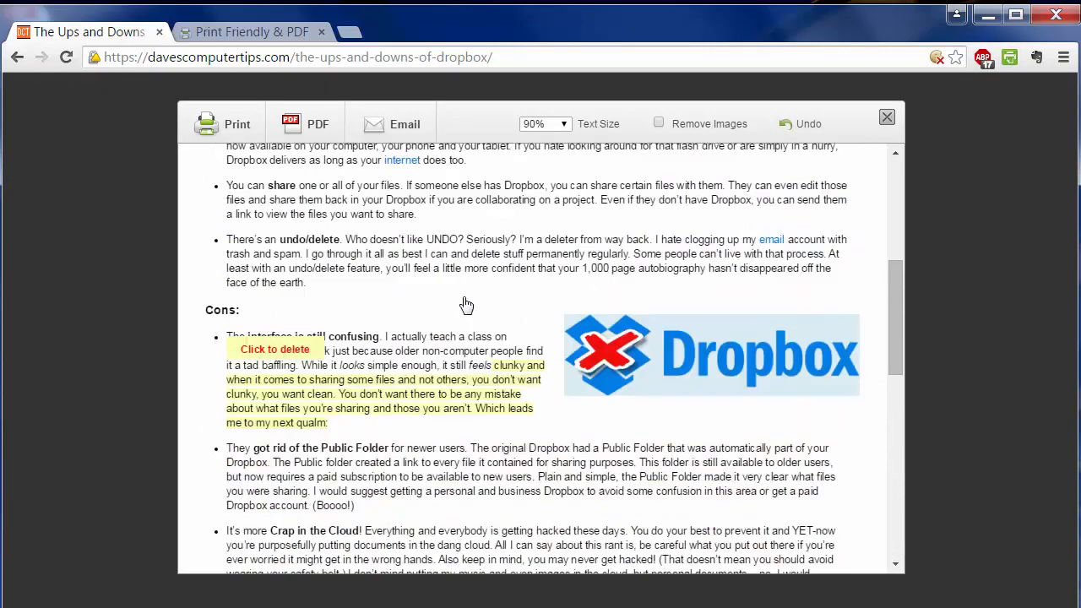
scroll(up, 3)
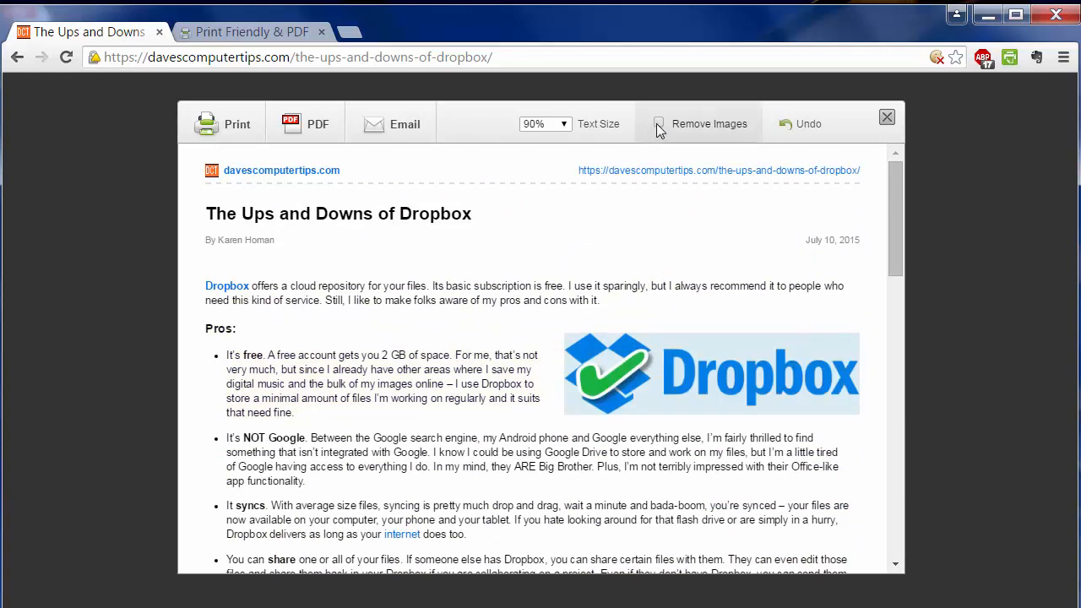
click(658, 123)
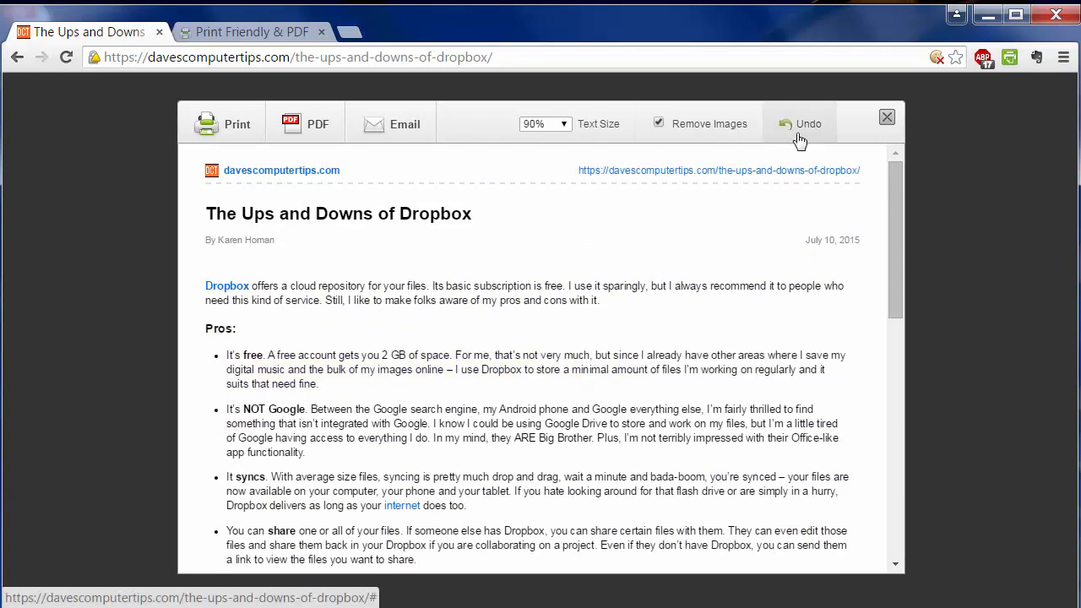
Step: Delete one item from the You May Also Like related-links list
scroll(down, 3)
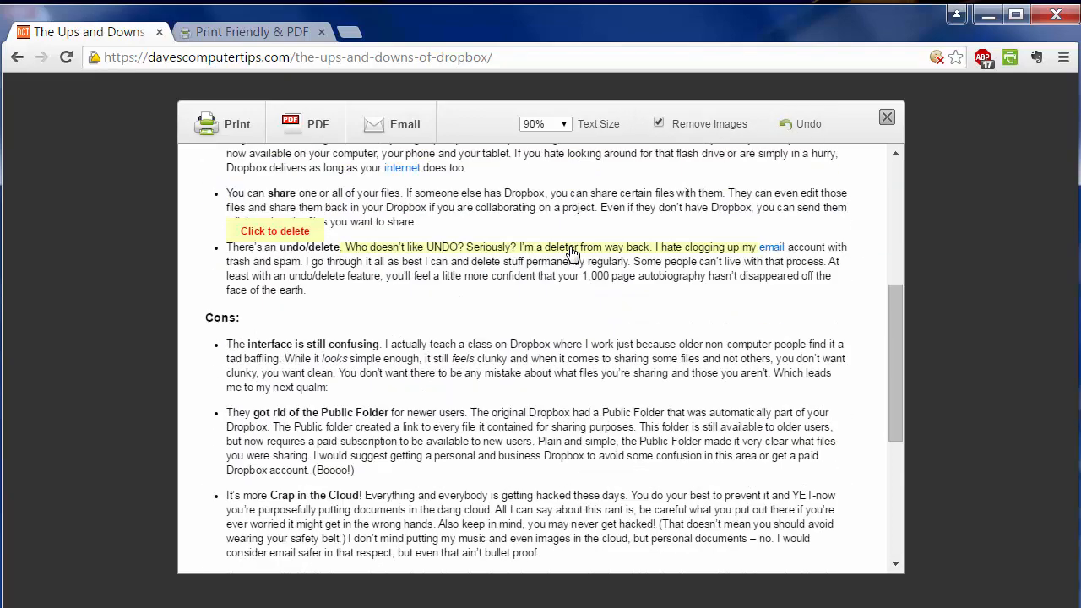
scroll(down, 3)
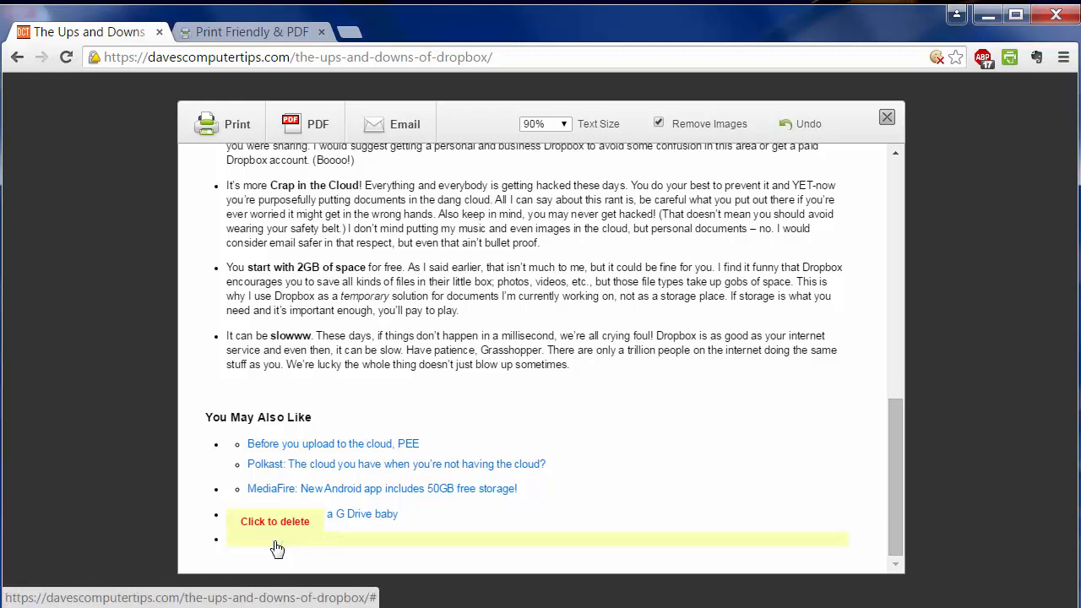
click(274, 520)
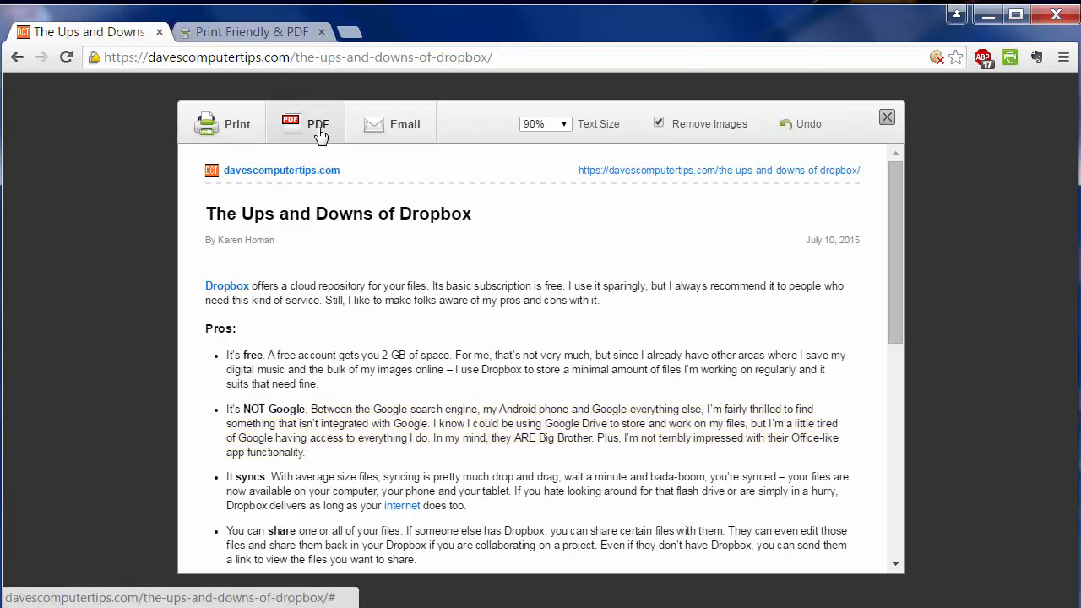
Step: Download the cleaned article as a PDF and view it in a new Chrome tab
click(318, 125)
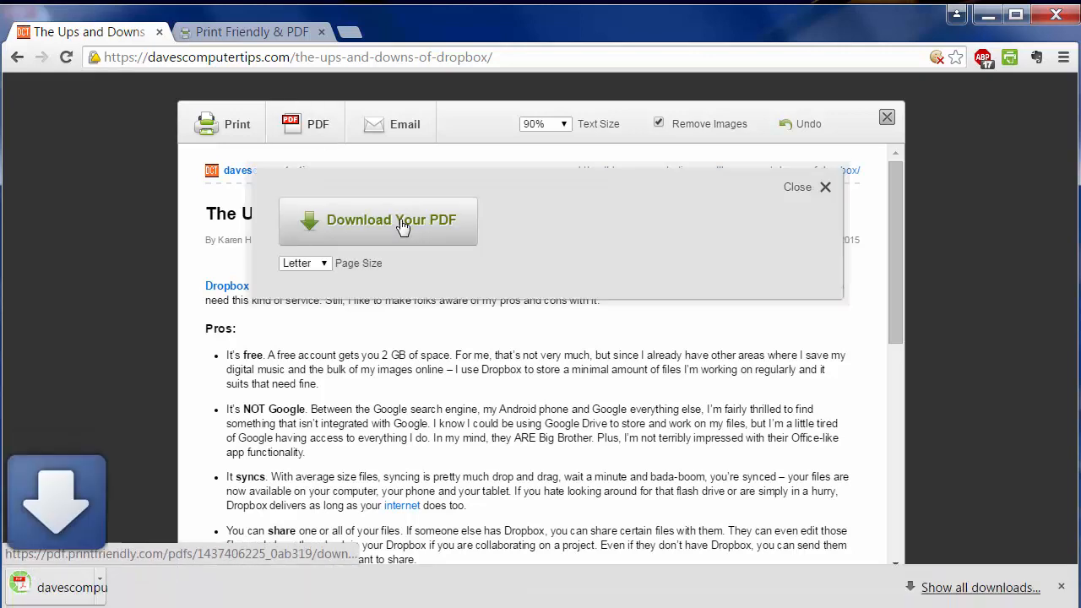
click(391, 219)
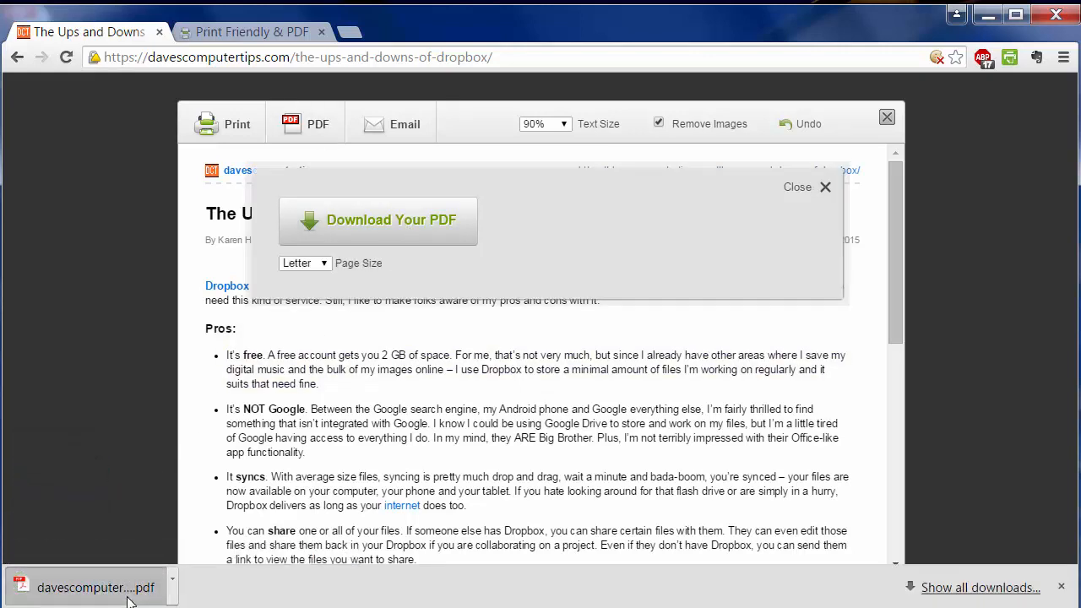
click(378, 220)
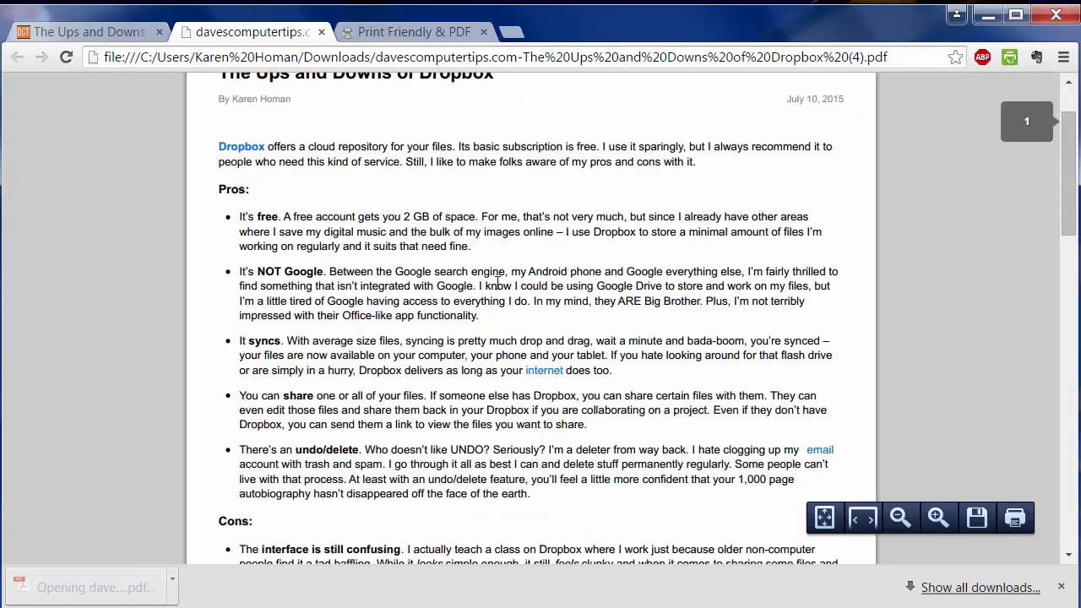
scroll(down, 3)
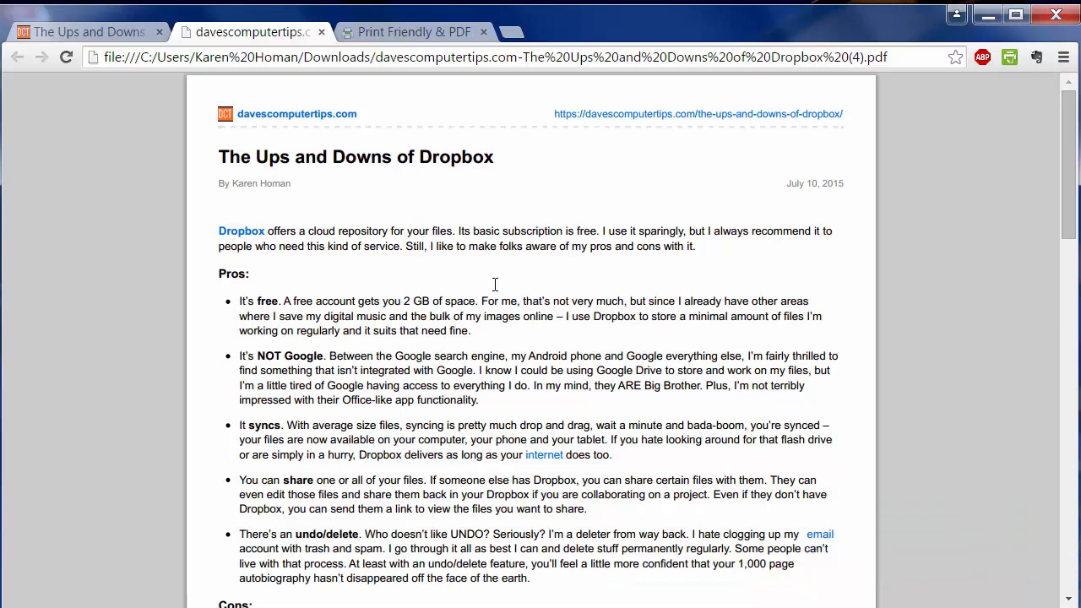
Step: Enlarge the article's print-view text size to 120%
click(412, 30)
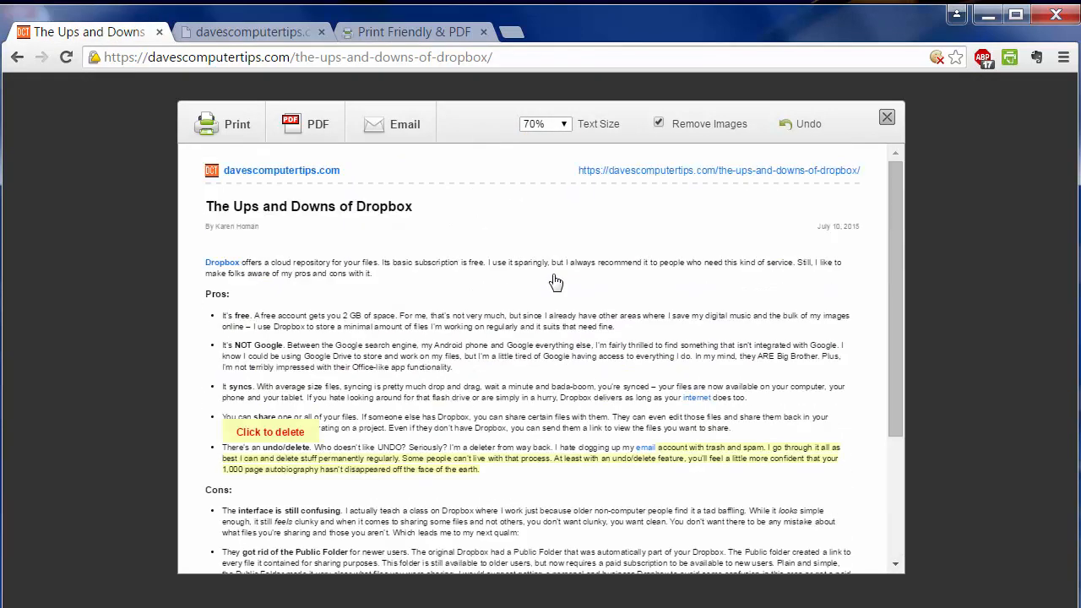
click(544, 124)
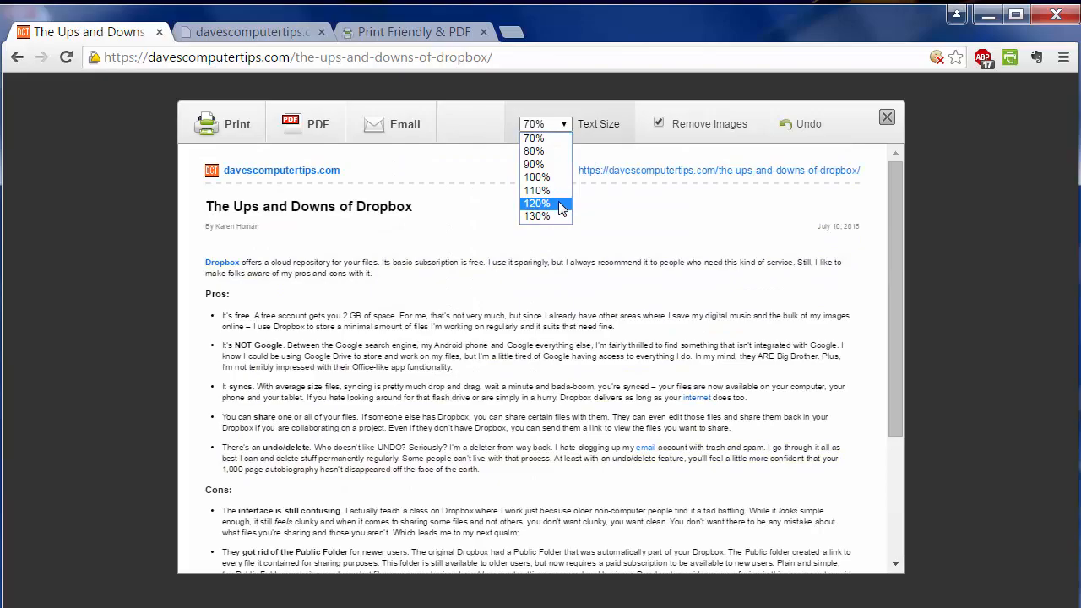
click(537, 202)
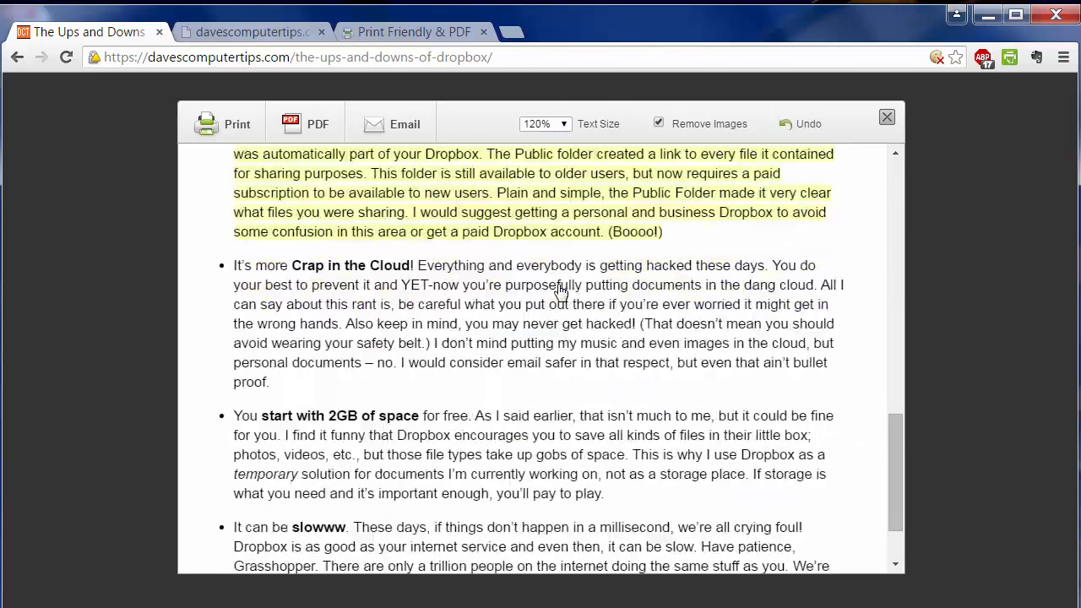
scroll(up, 3)
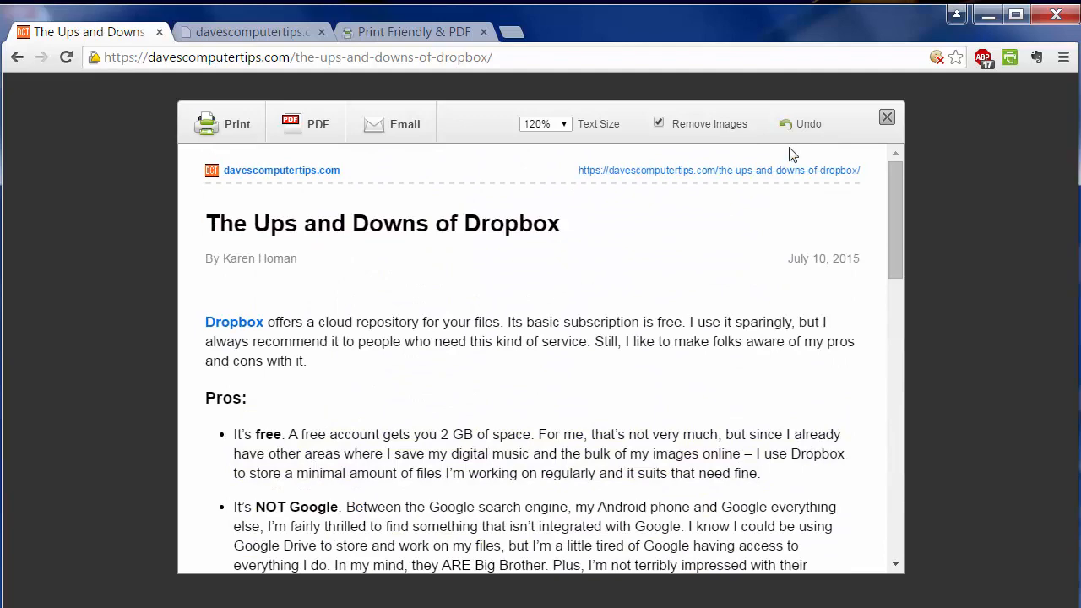
Step: Bring up the Email This Page form and close it without sending
click(392, 125)
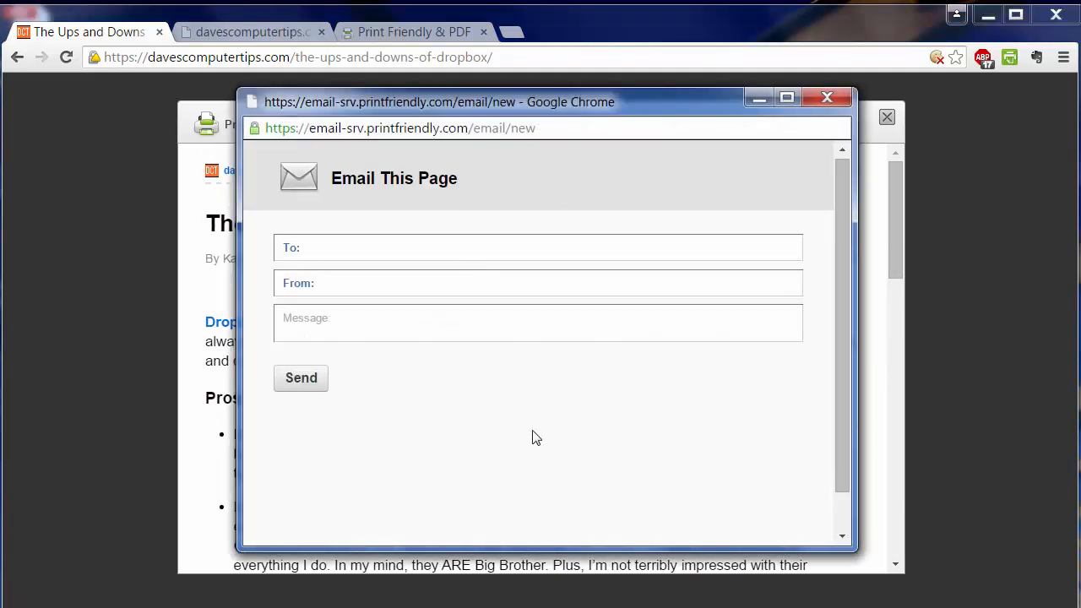
click(827, 97)
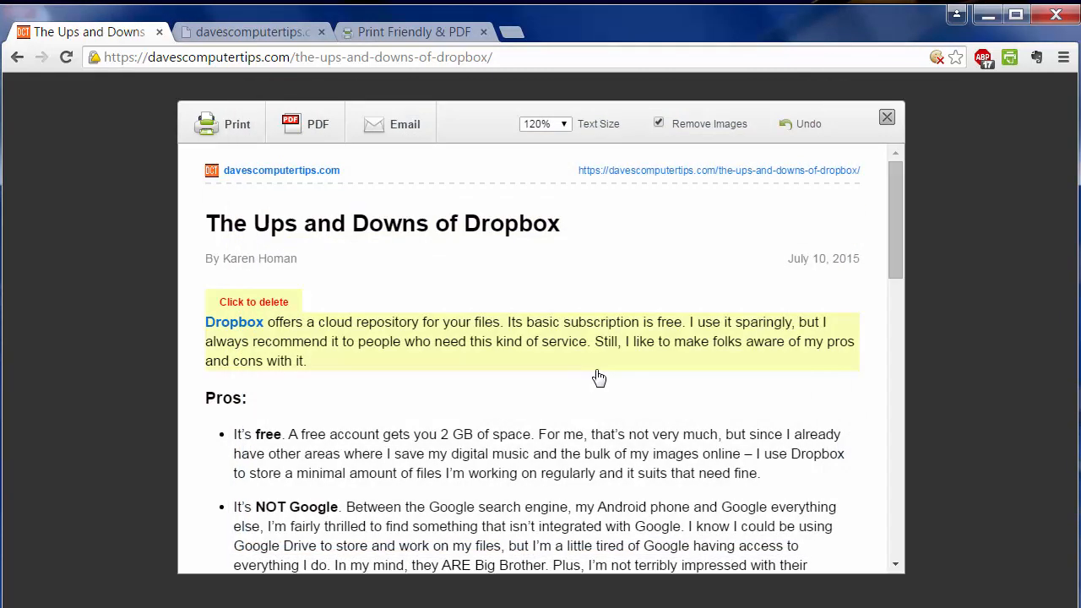